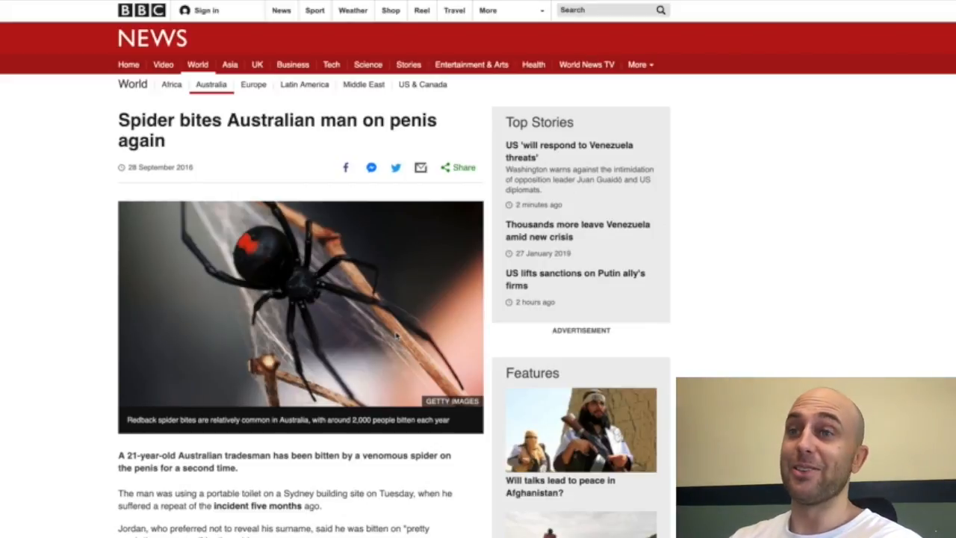
mouse_move(21, 304)
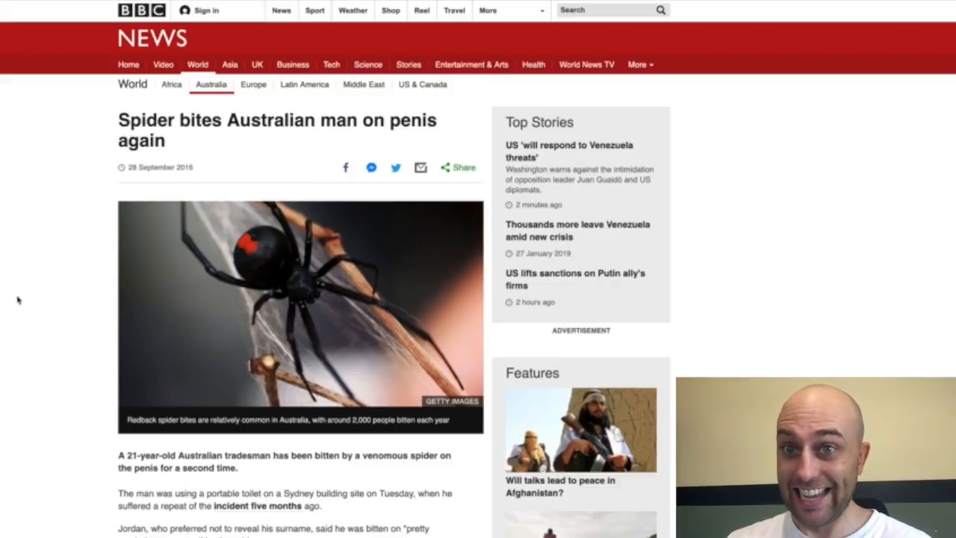
scroll(down, 3)
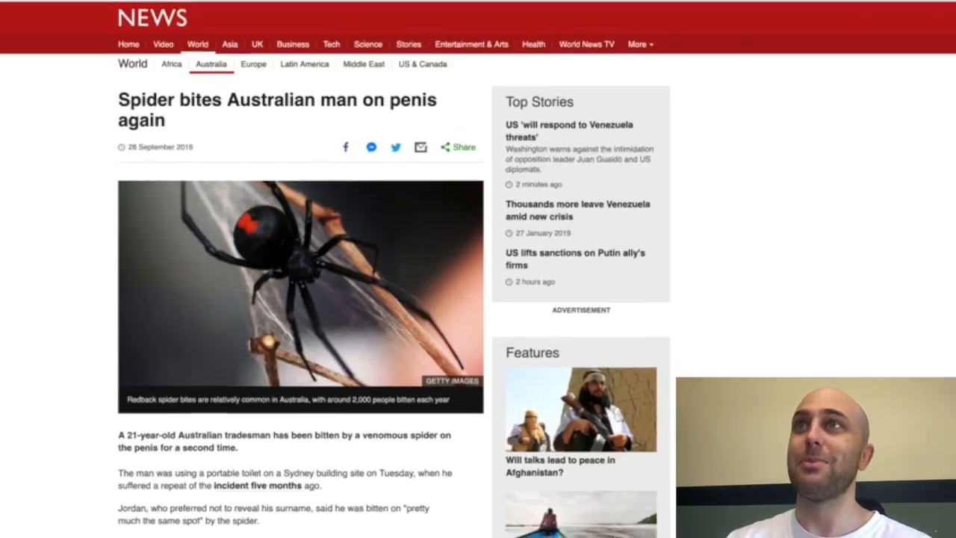
scroll(down, 3)
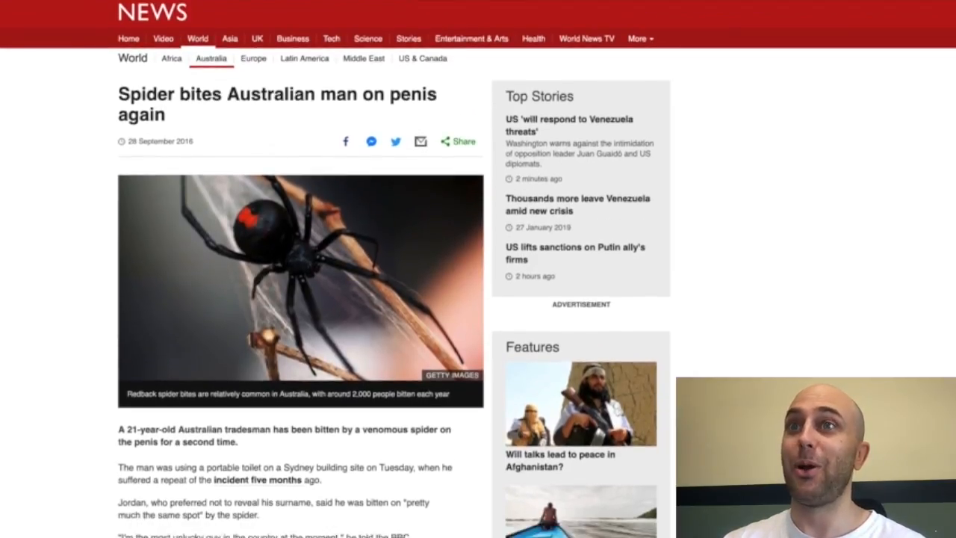
scroll(down, 3)
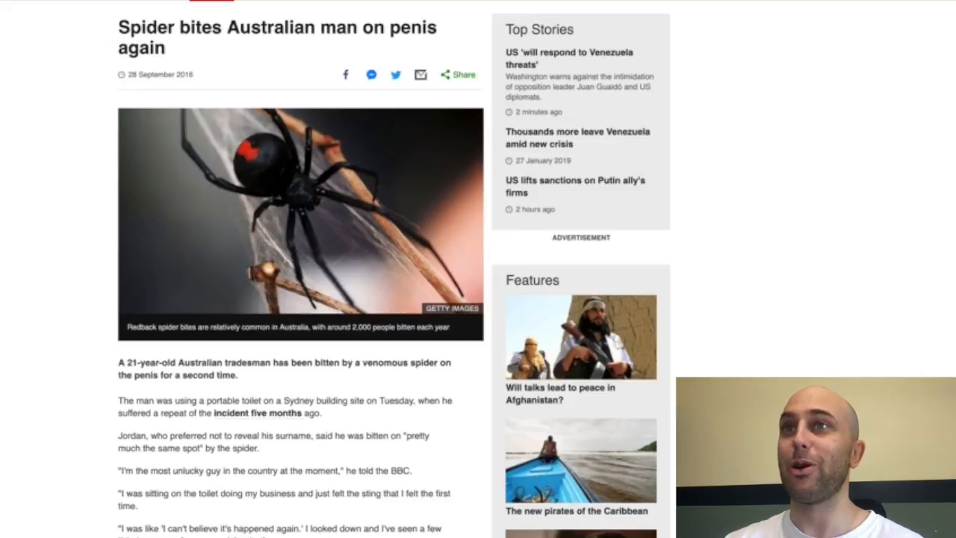
scroll(down, 3)
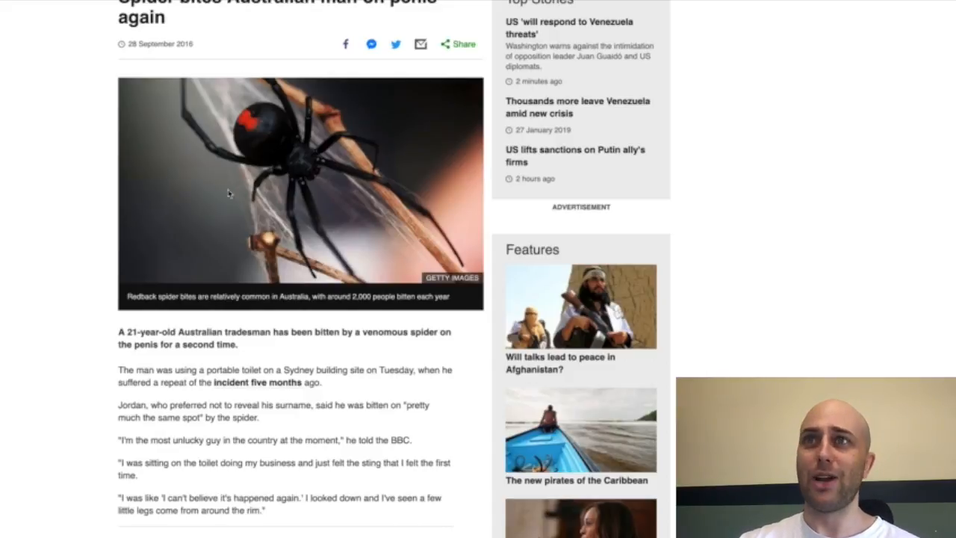
mouse_move(78, 194)
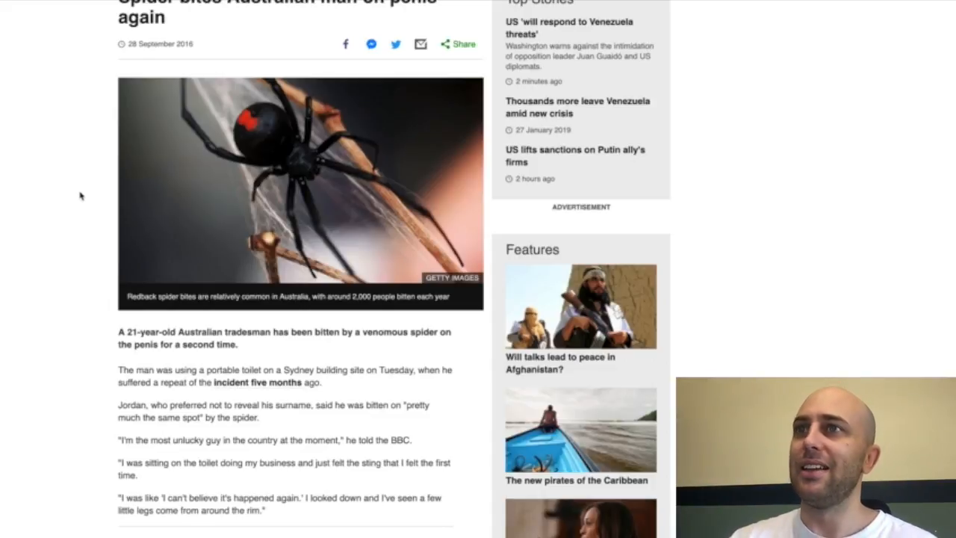
scroll(down, 3)
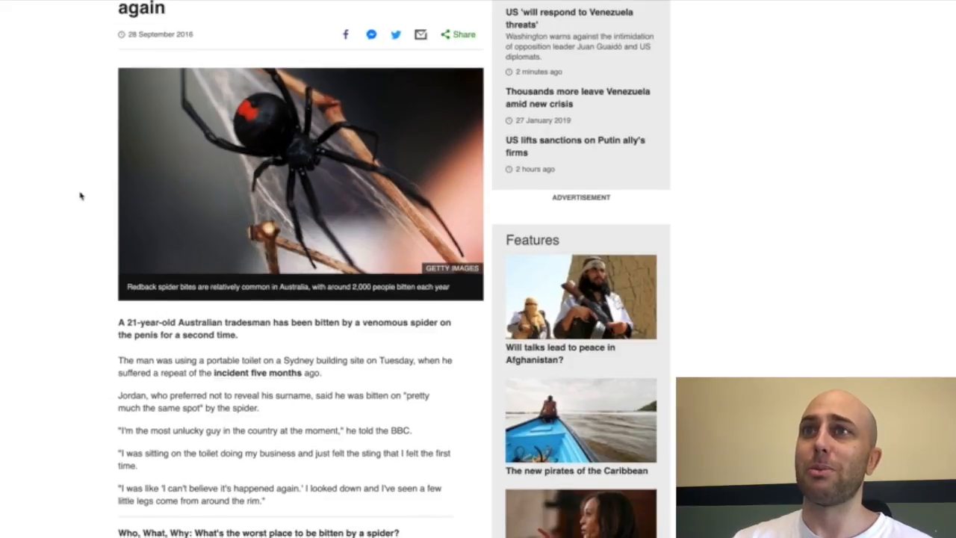
scroll(down, 3)
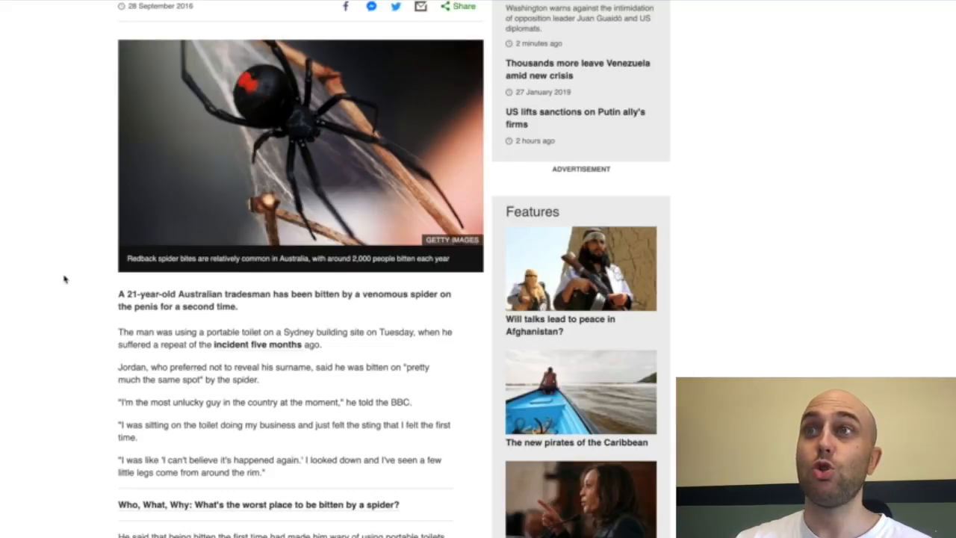
scroll(down, 3)
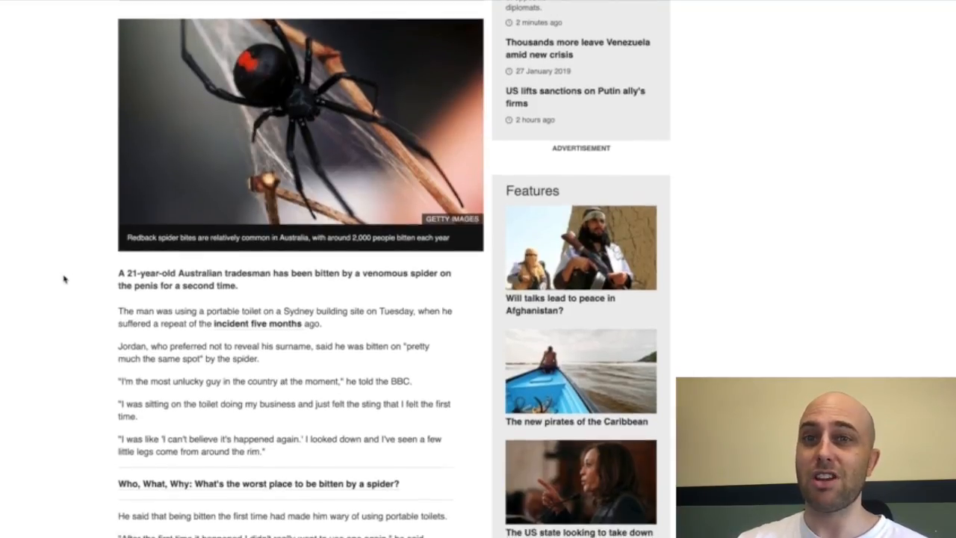
scroll(down, 3)
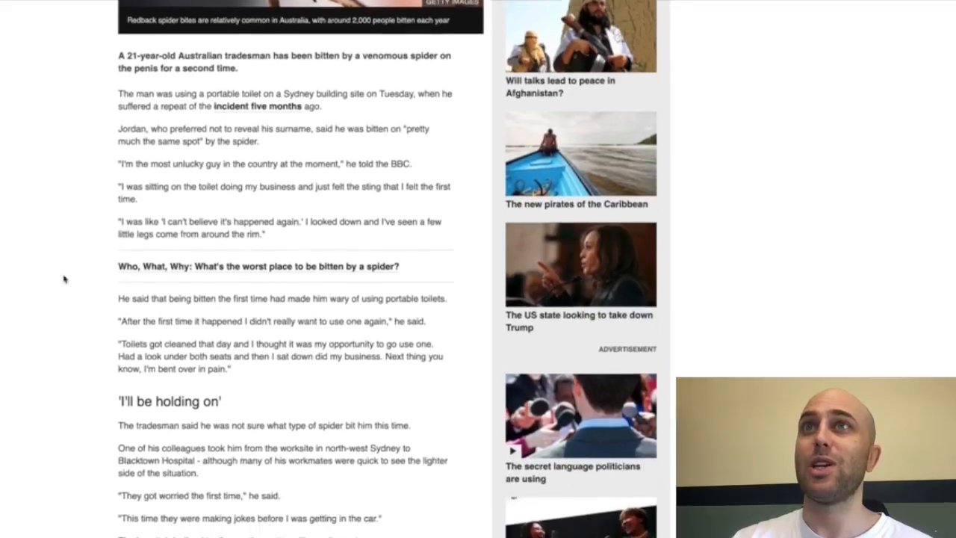
scroll(down, 3)
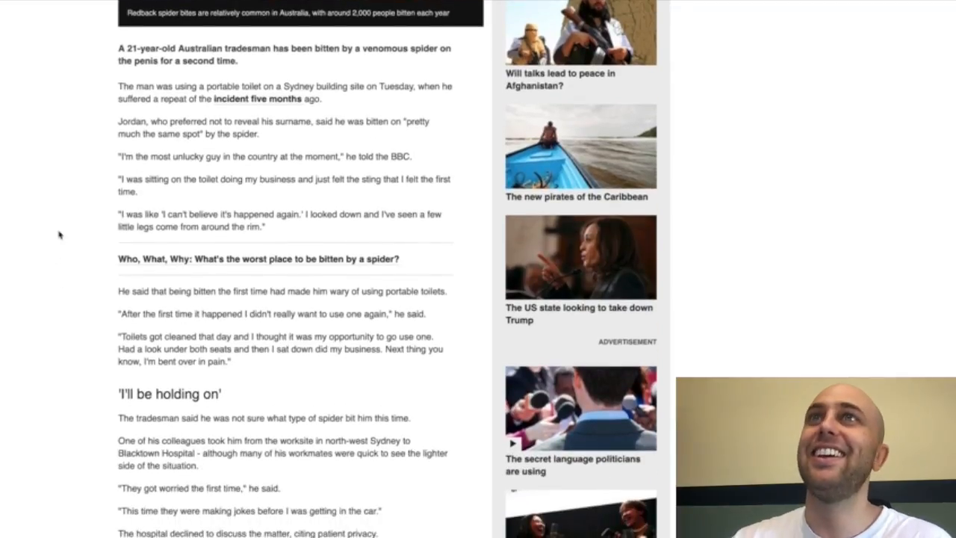
scroll(down, 3)
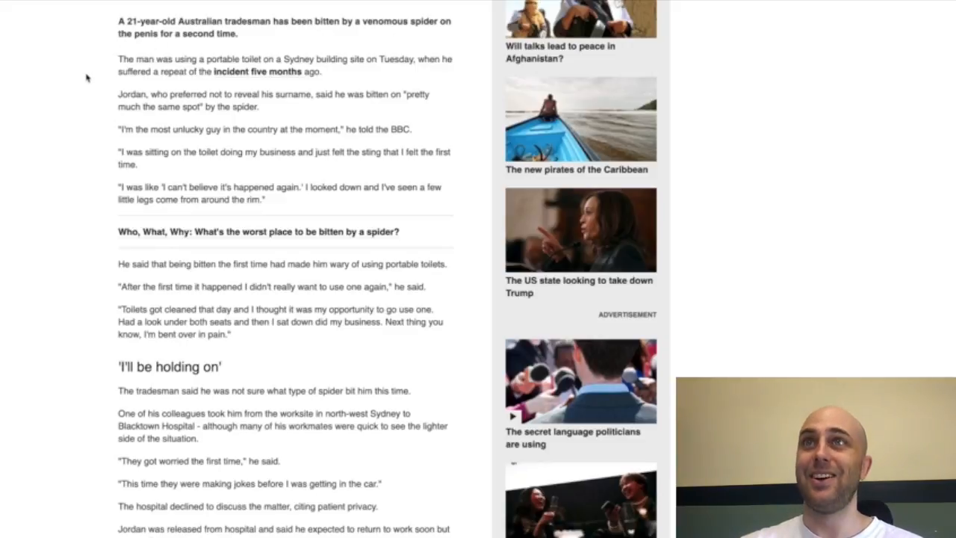
scroll(down, 3)
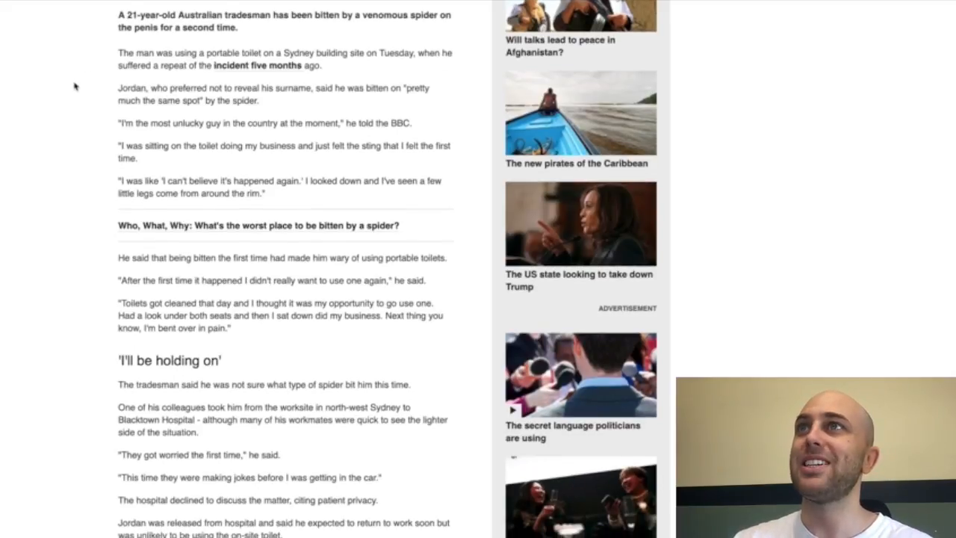
scroll(down, 3)
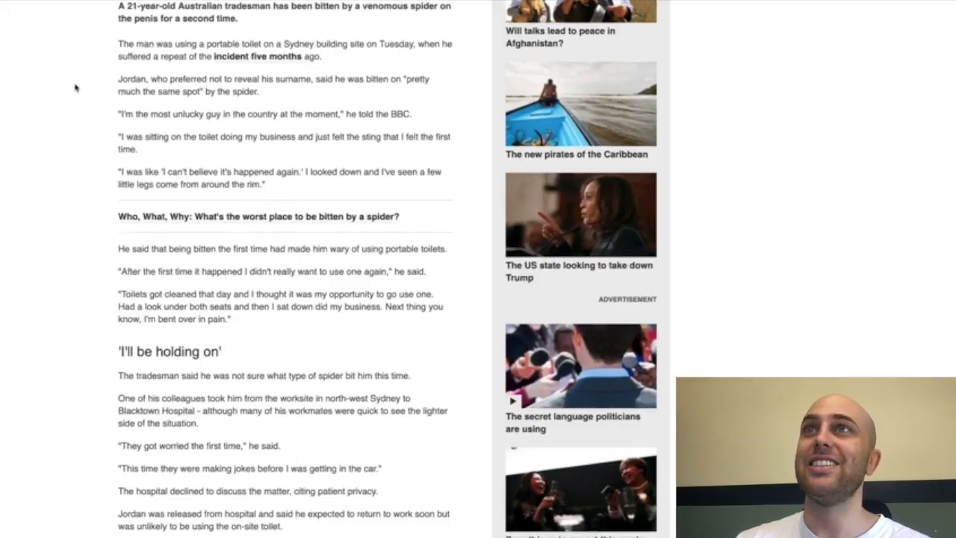
scroll(down, 3)
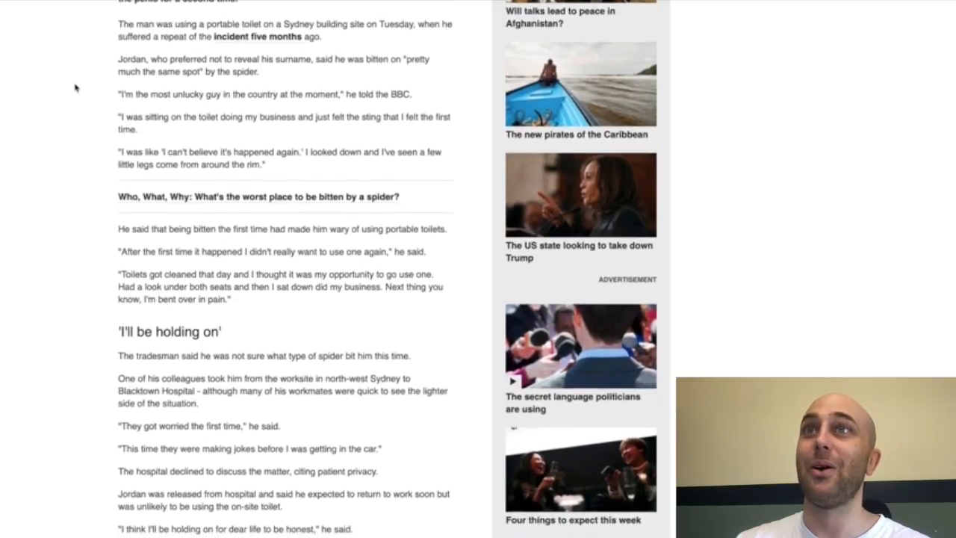
scroll(down, 3)
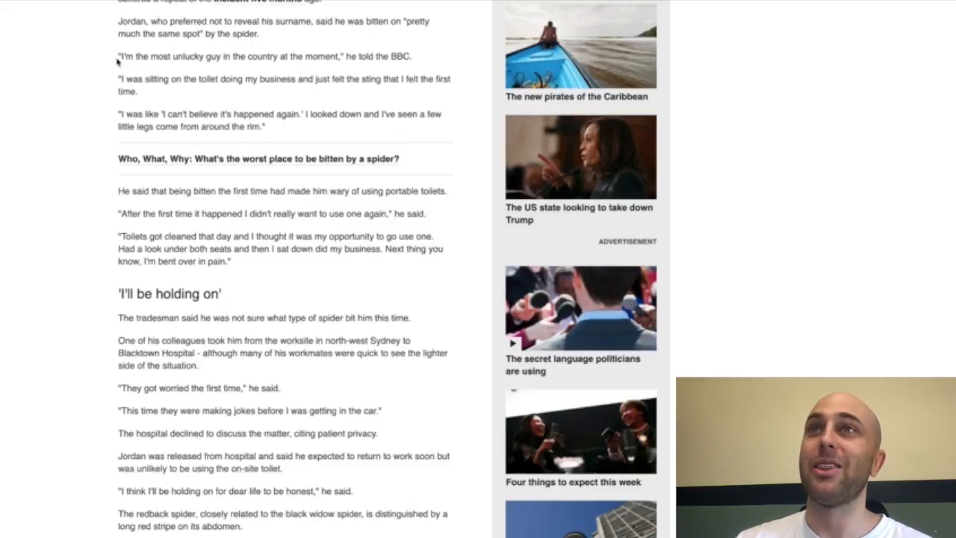
scroll(down, 3)
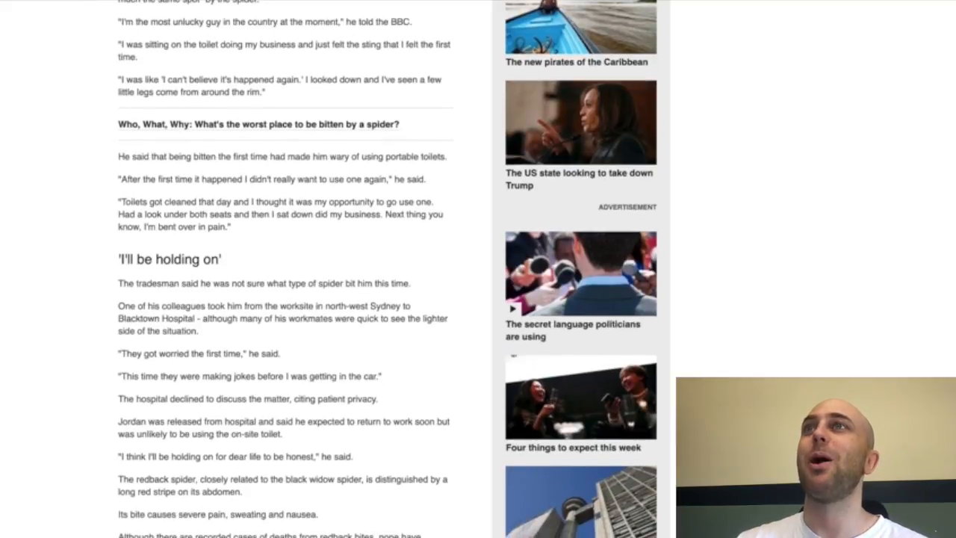
scroll(down, 3)
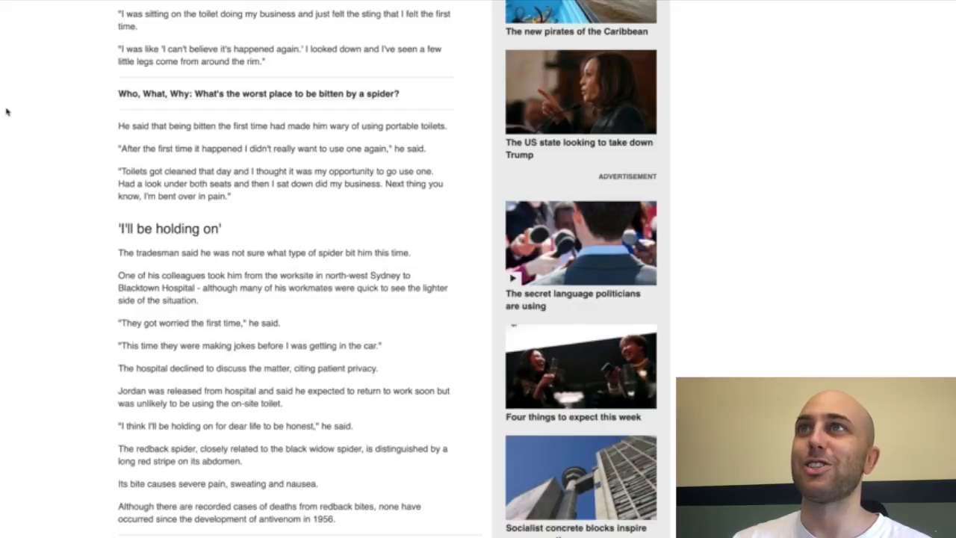
scroll(down, 3)
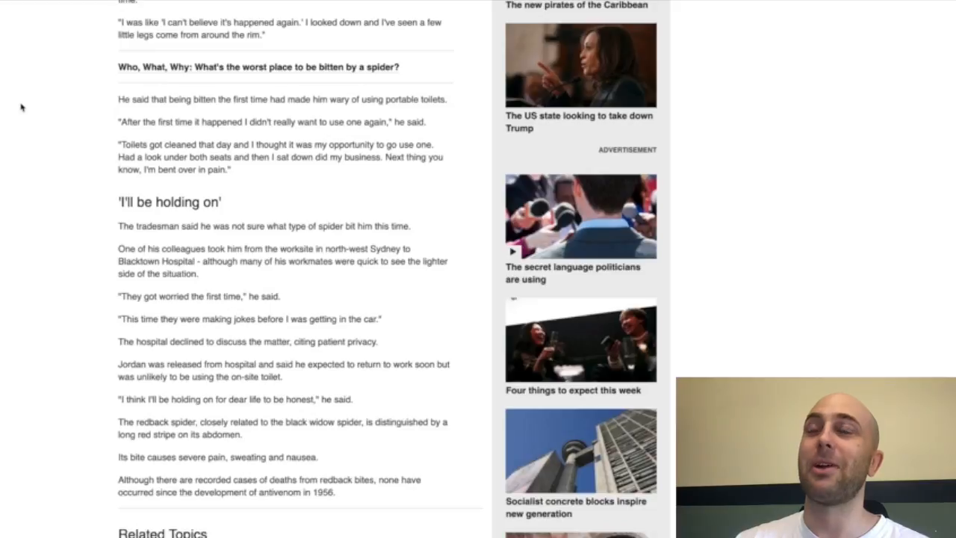
scroll(down, 3)
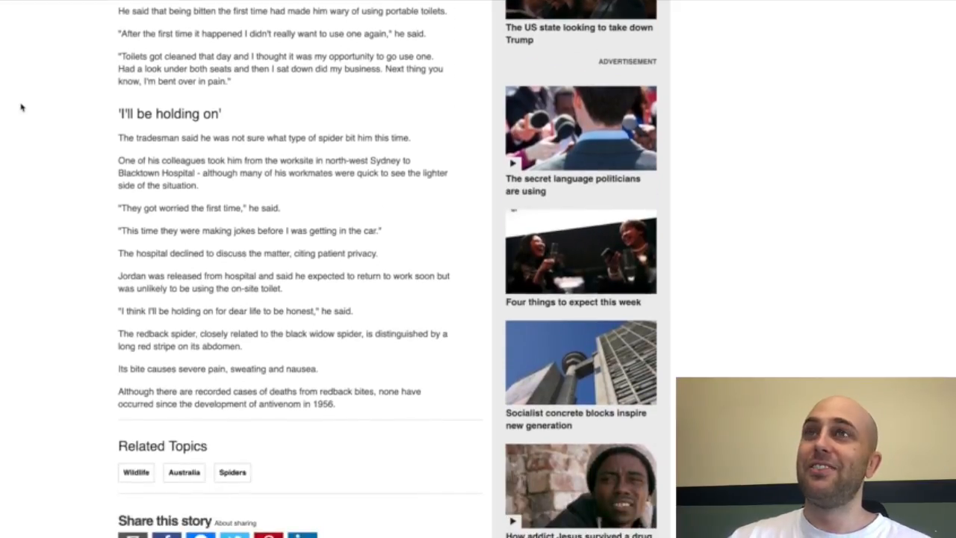
mouse_move(36, 85)
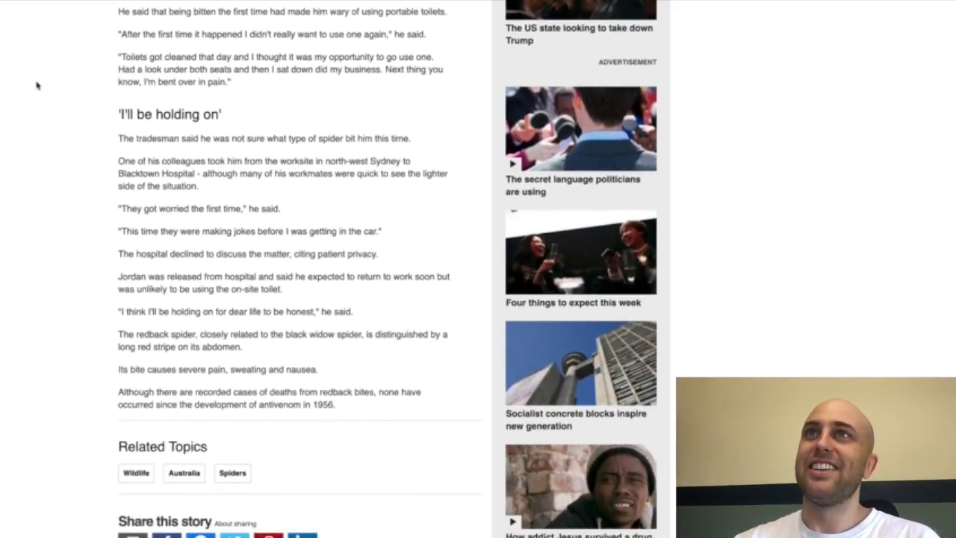
scroll(up, 3)
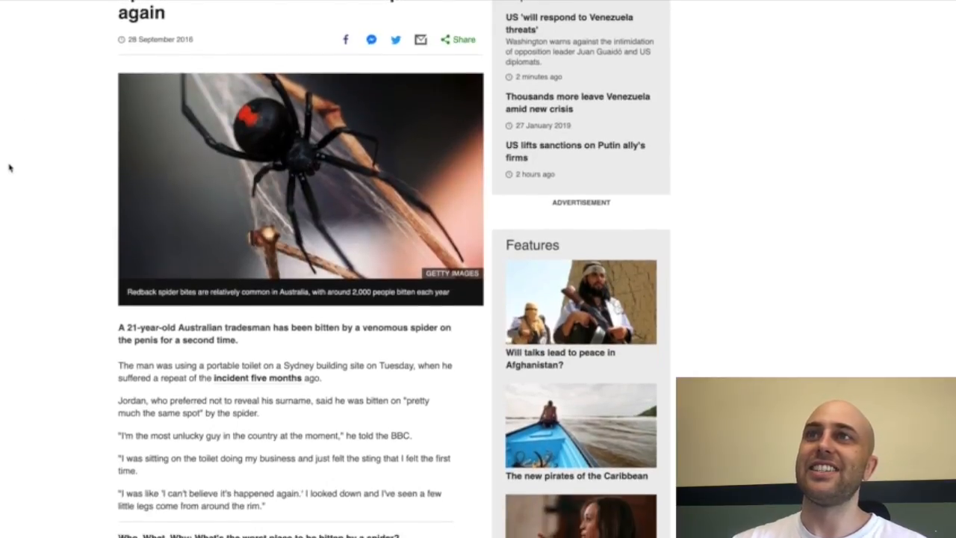
scroll(down, 3)
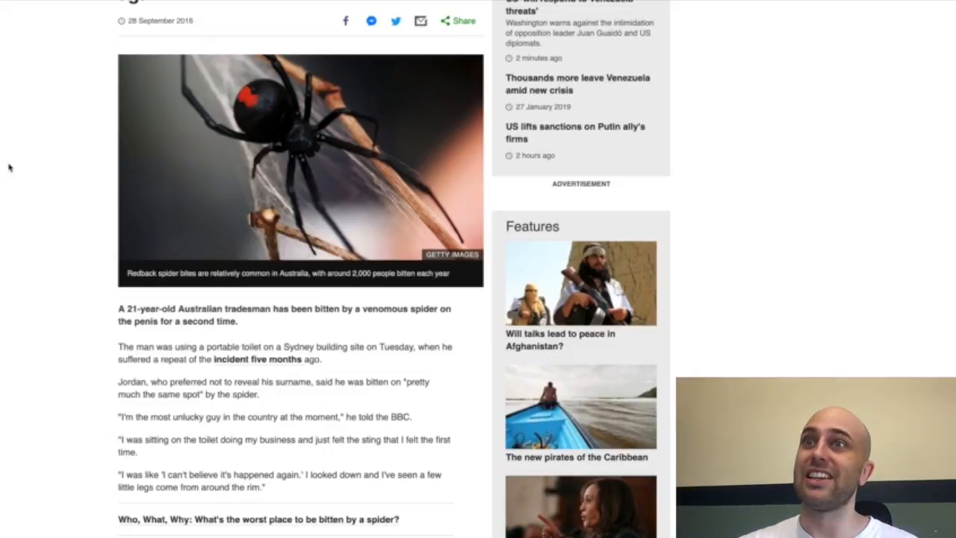
mouse_move(21, 174)
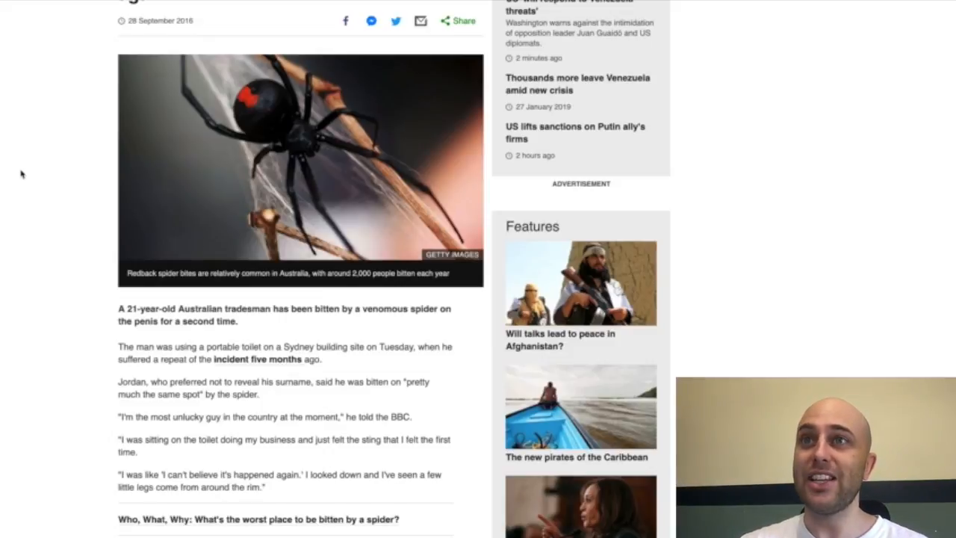
scroll(down, 3)
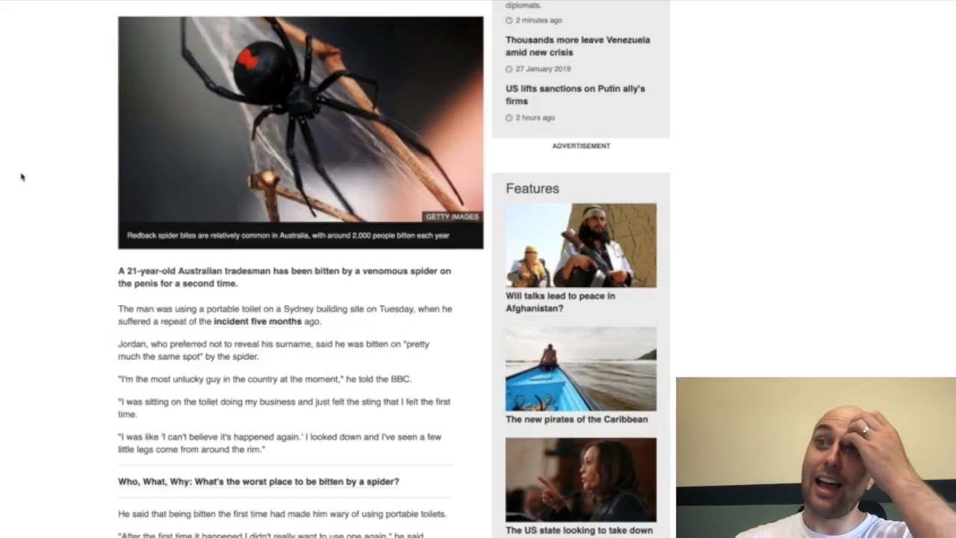
scroll(down, 3)
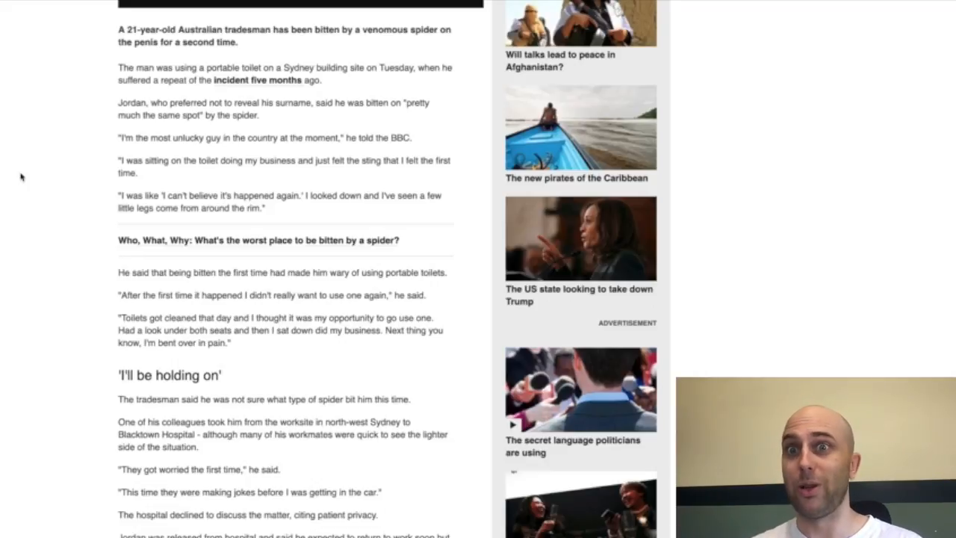
scroll(down, 3)
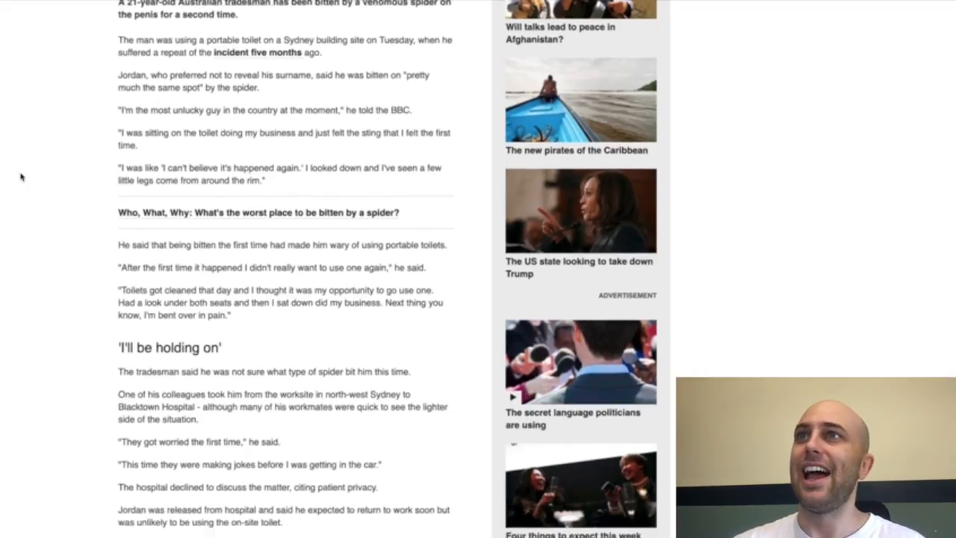
scroll(down, 3)
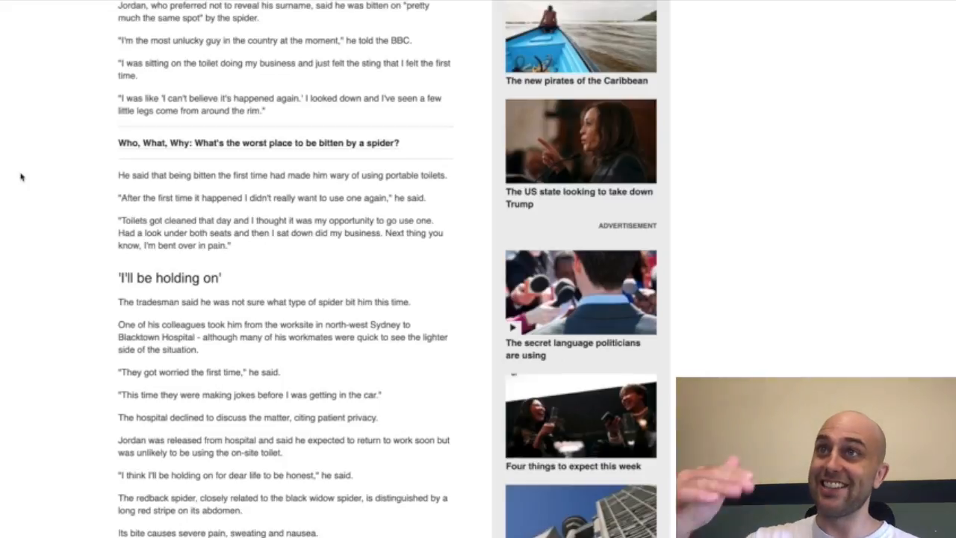
mouse_move(33, 175)
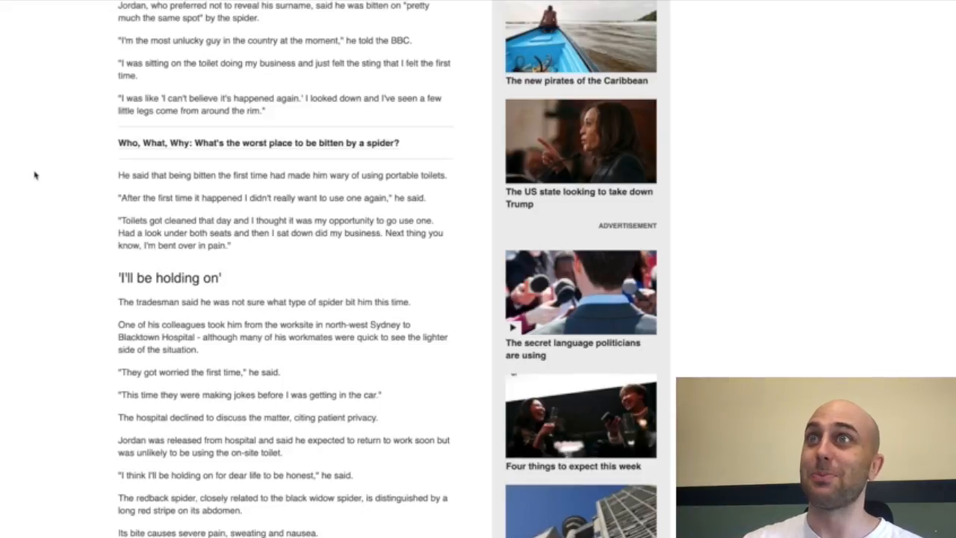
scroll(down, 3)
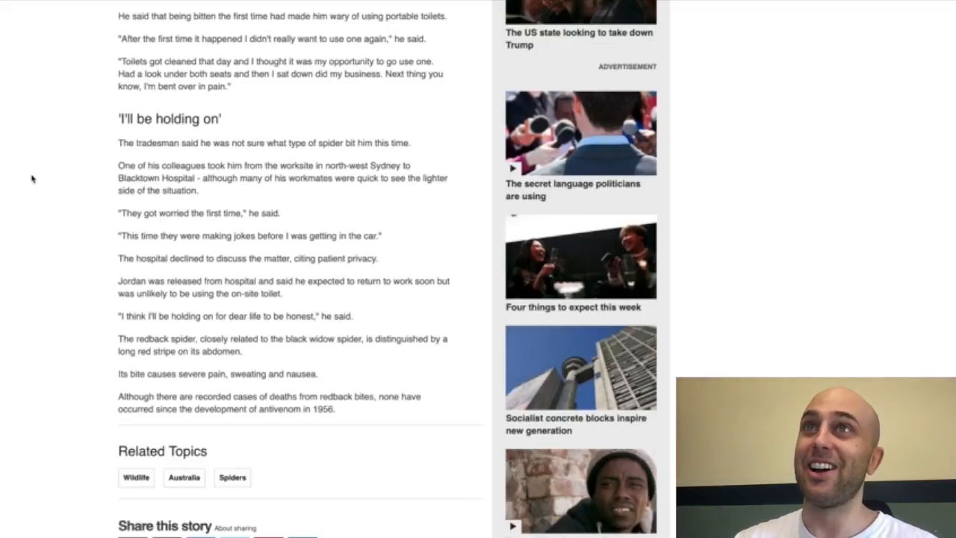
scroll(down, 3)
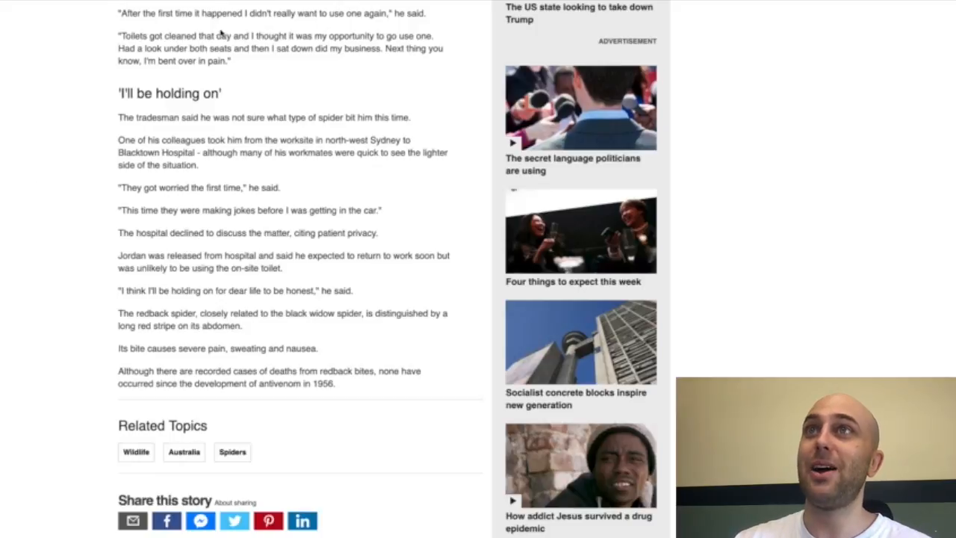
mouse_move(73, 161)
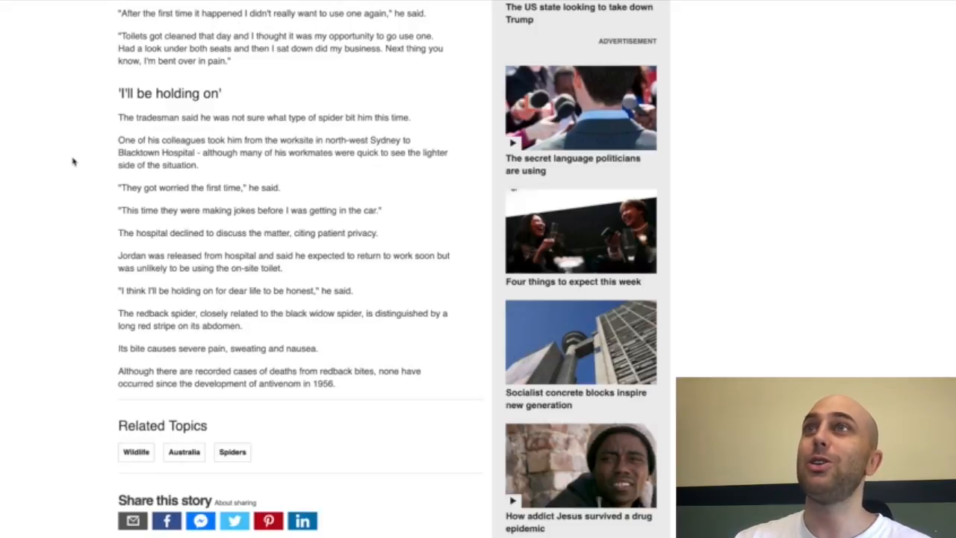
scroll(down, 3)
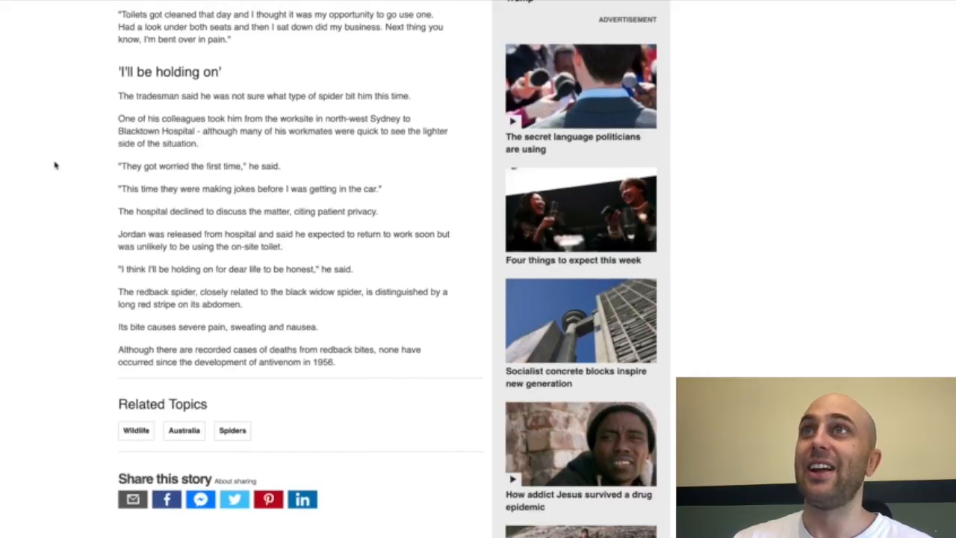
mouse_move(56, 148)
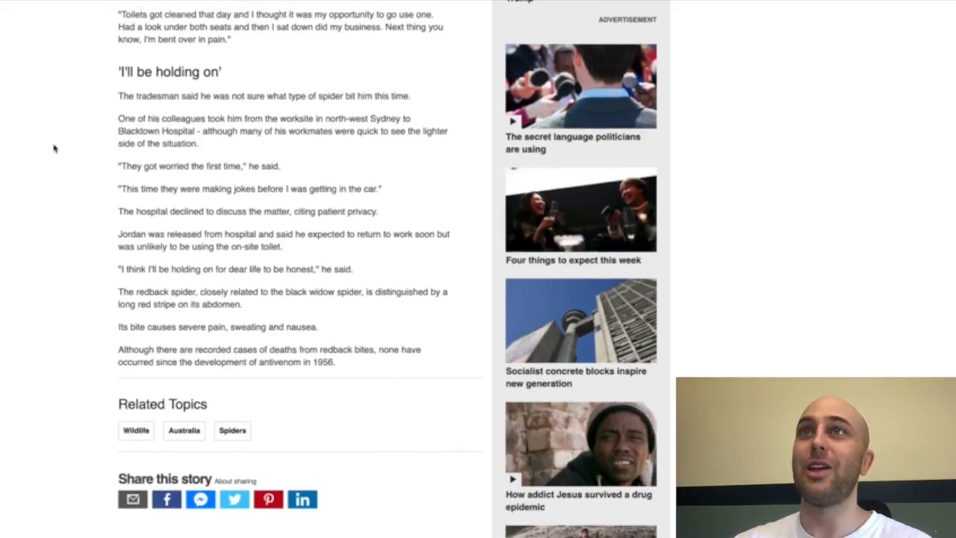
mouse_move(108, 82)
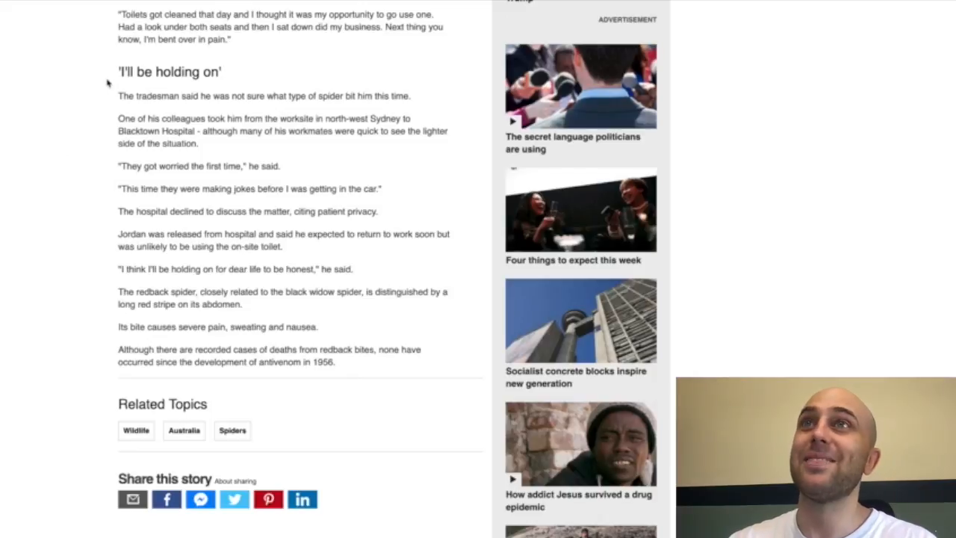
mouse_move(245, 37)
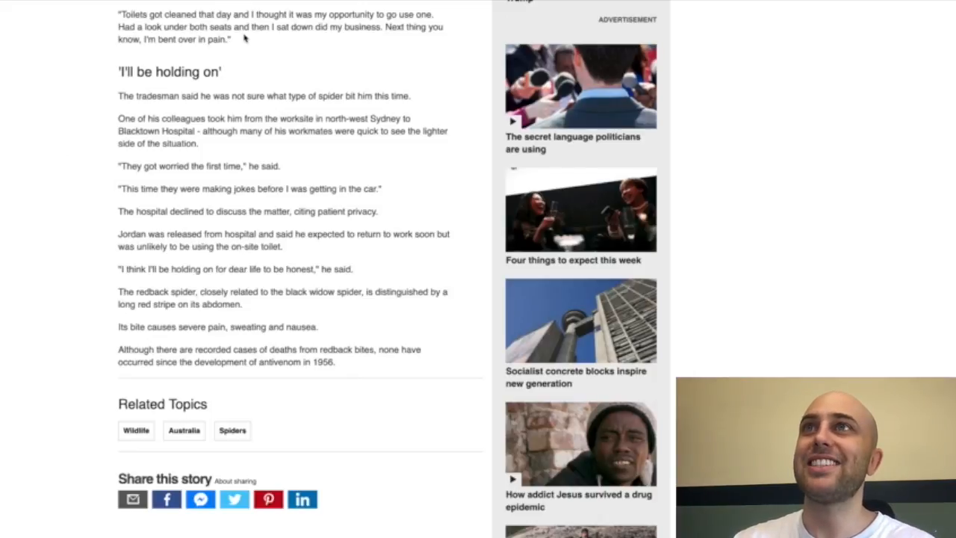
mouse_move(374, 42)
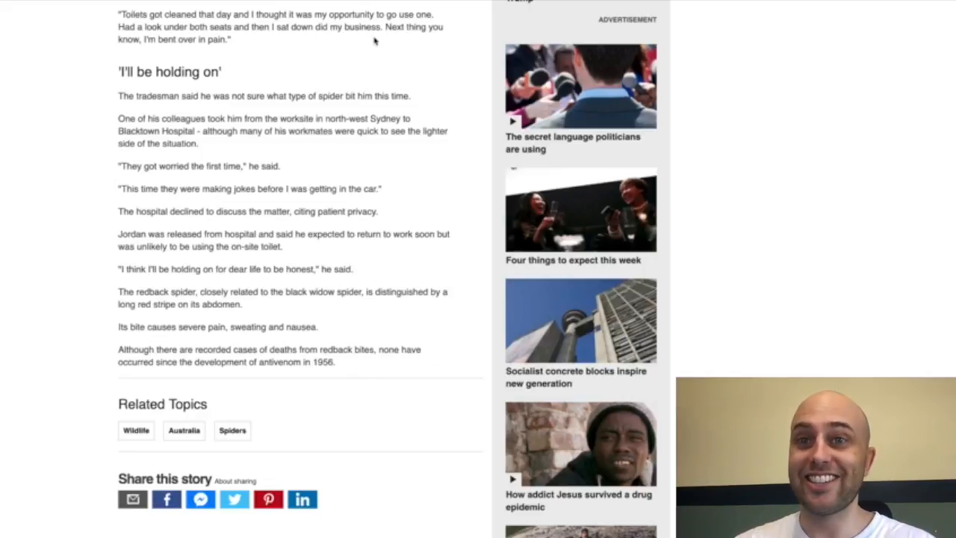
mouse_move(398, 54)
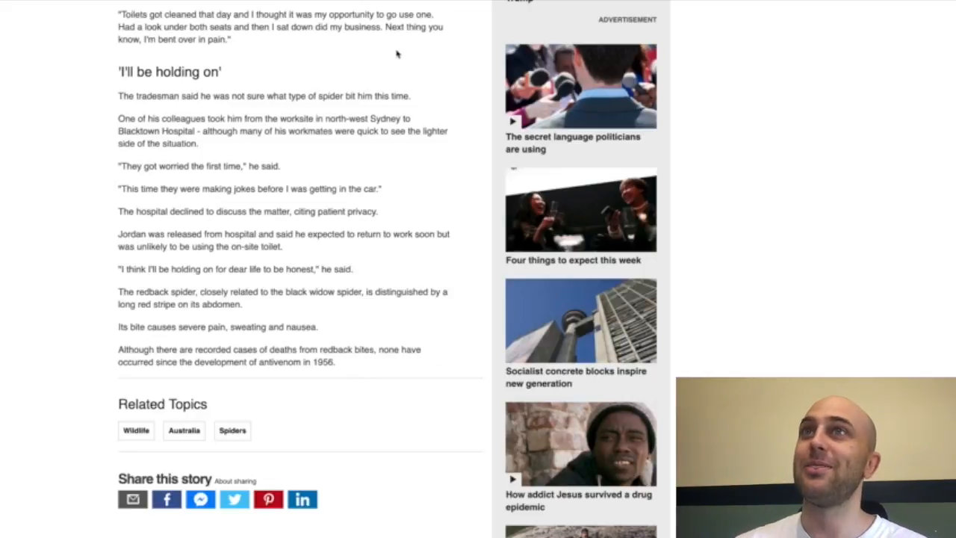
mouse_move(161, 54)
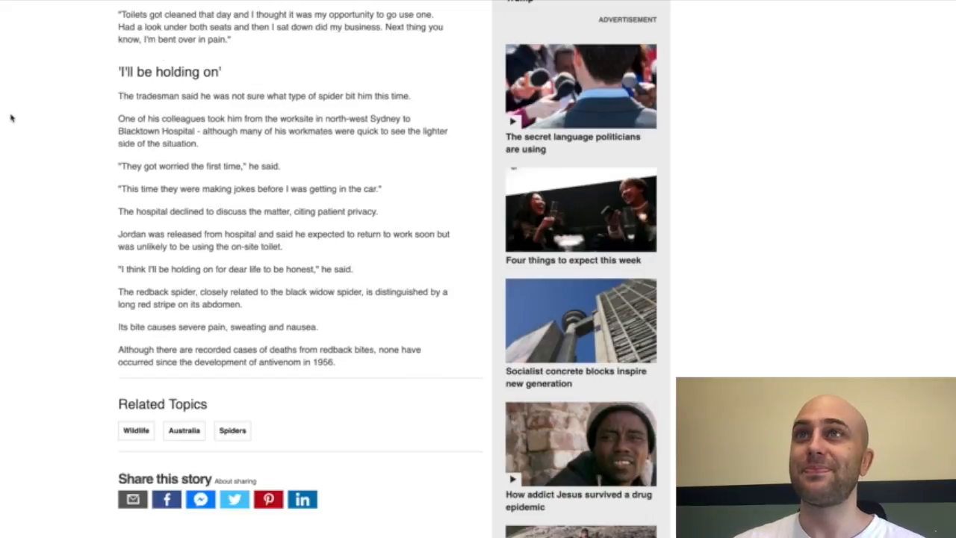
scroll(down, 3)
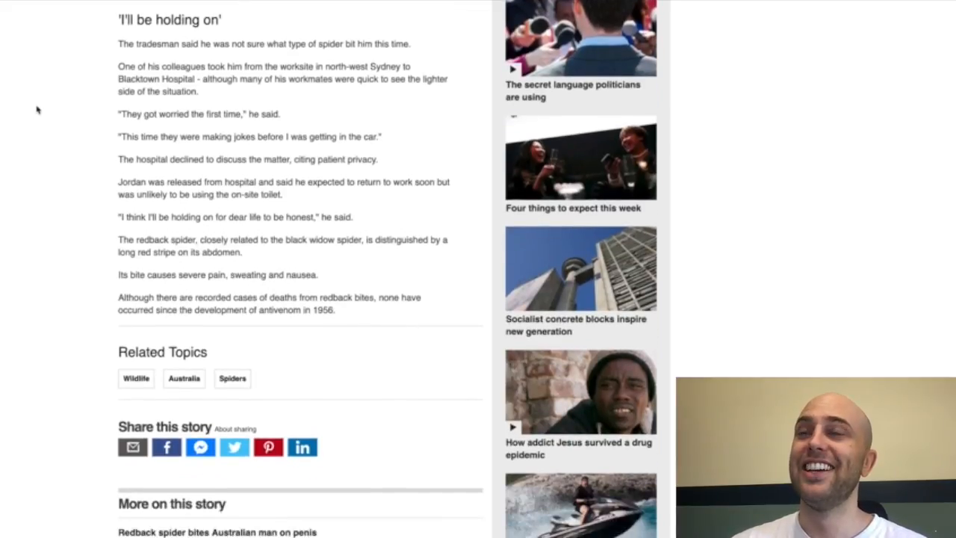
scroll(down, 3)
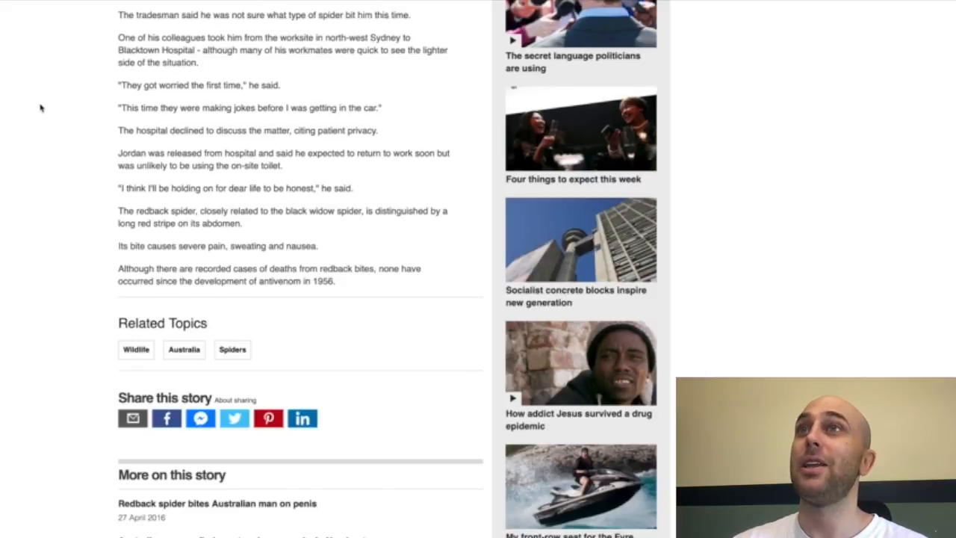
scroll(down, 3)
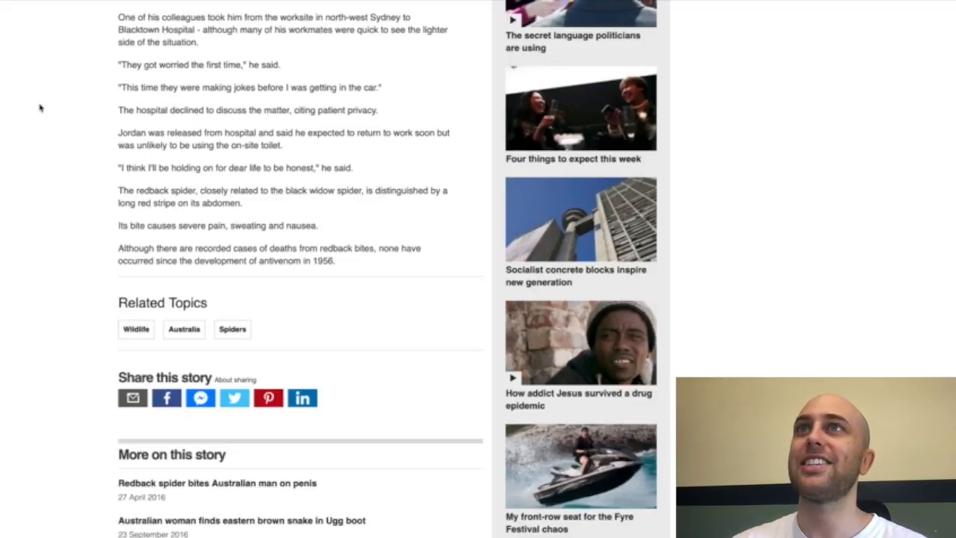
mouse_move(396, 46)
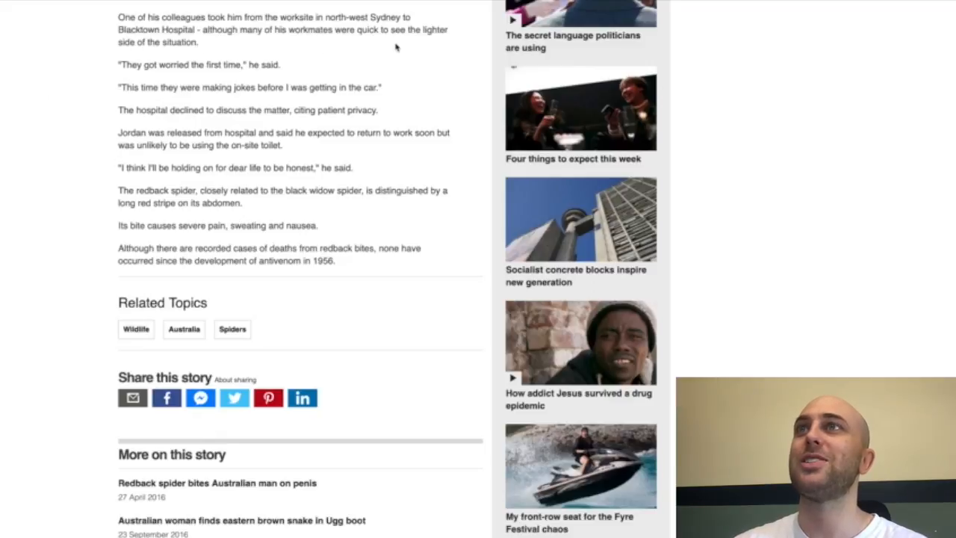
mouse_move(78, 78)
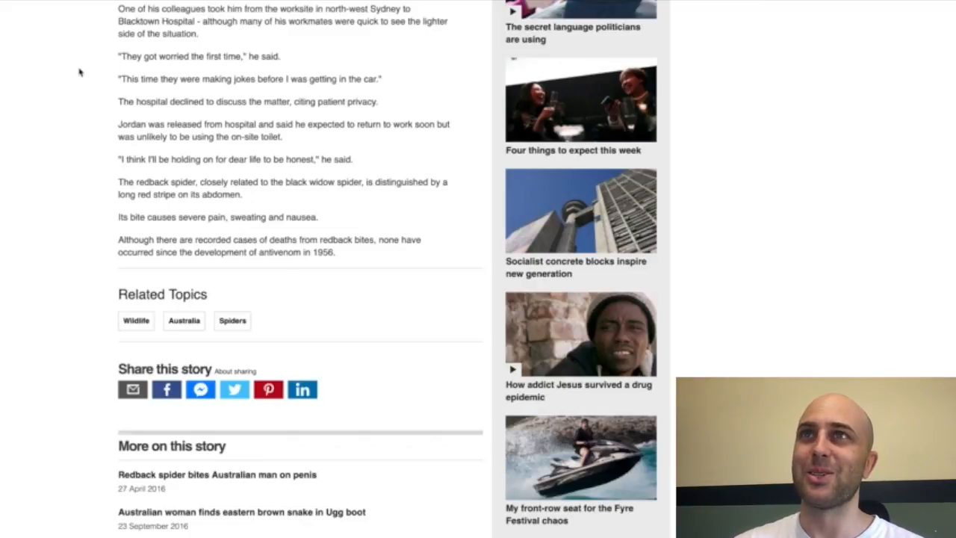
scroll(down, 3)
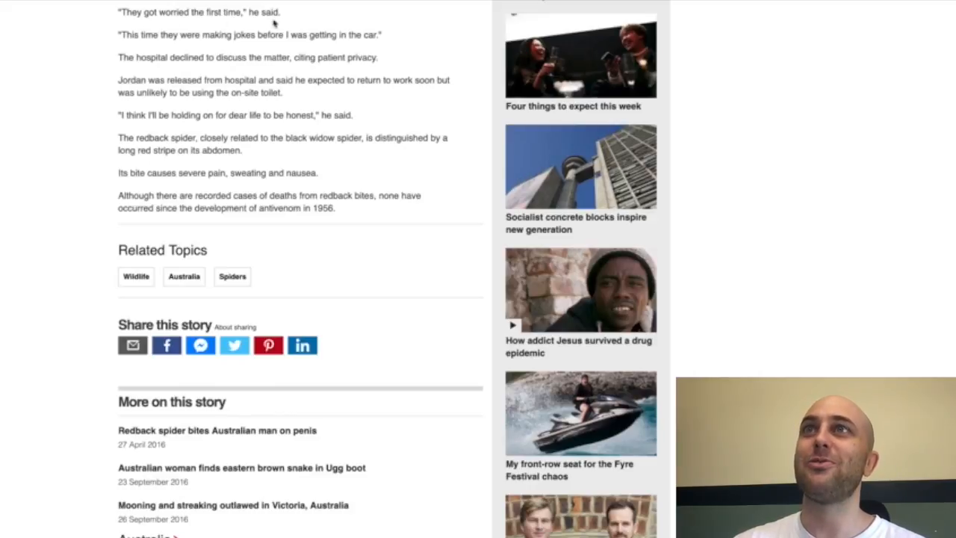
mouse_move(139, 49)
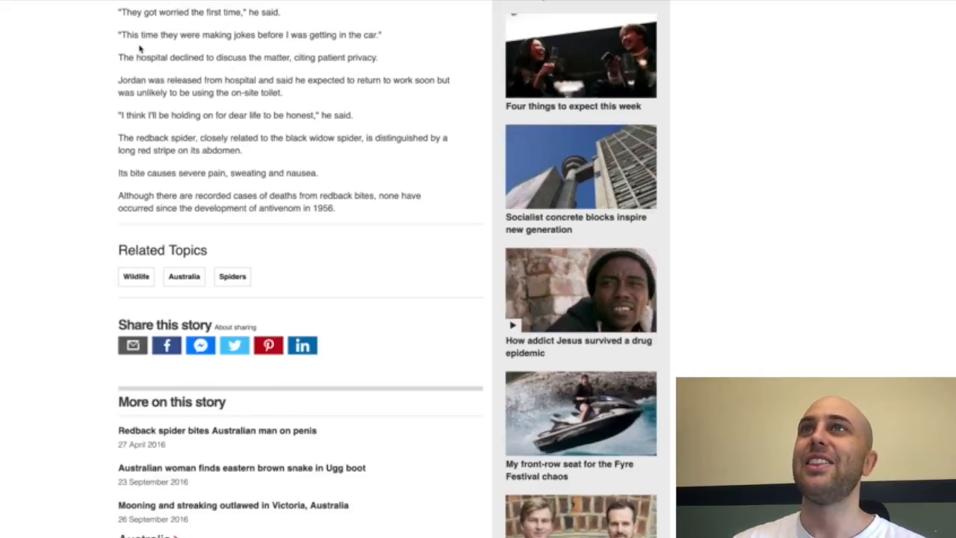
mouse_move(38, 120)
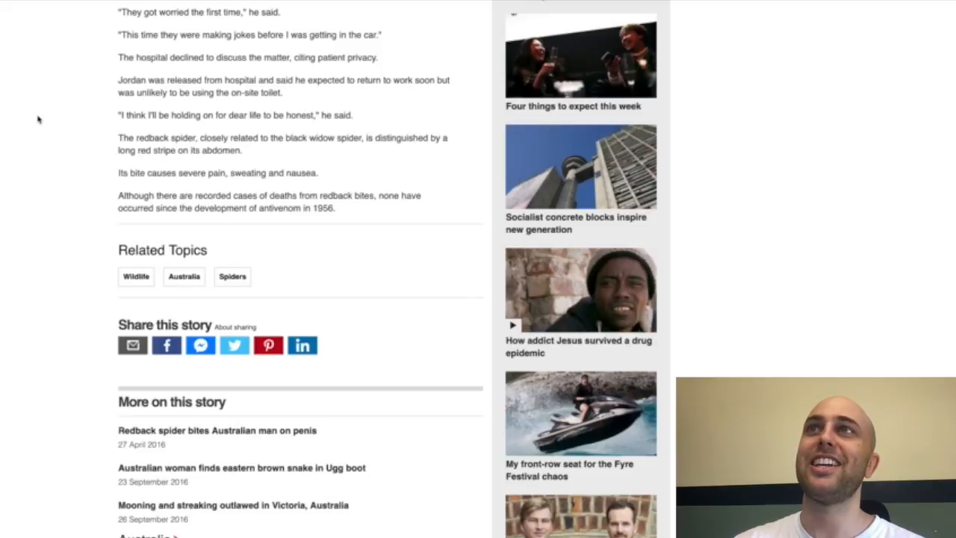
scroll(down, 3)
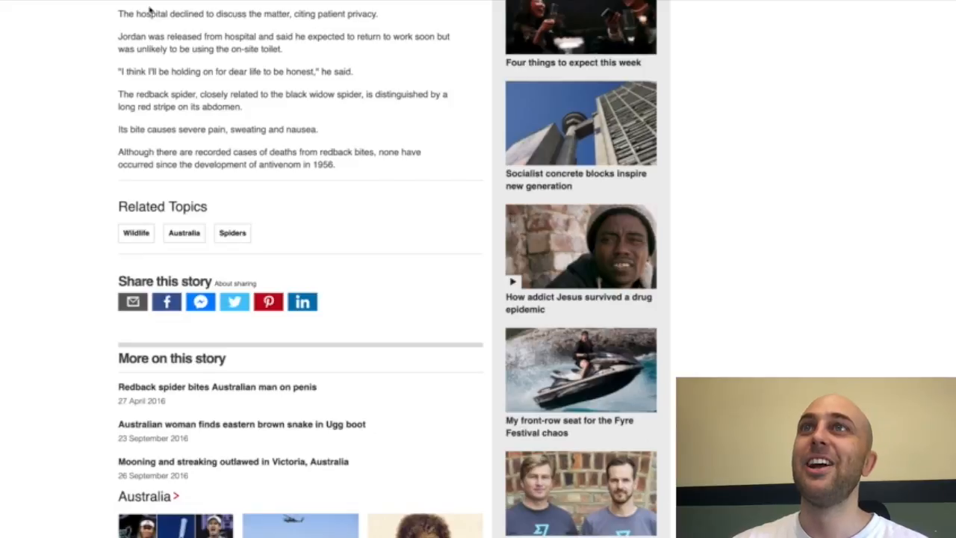
mouse_move(344, 23)
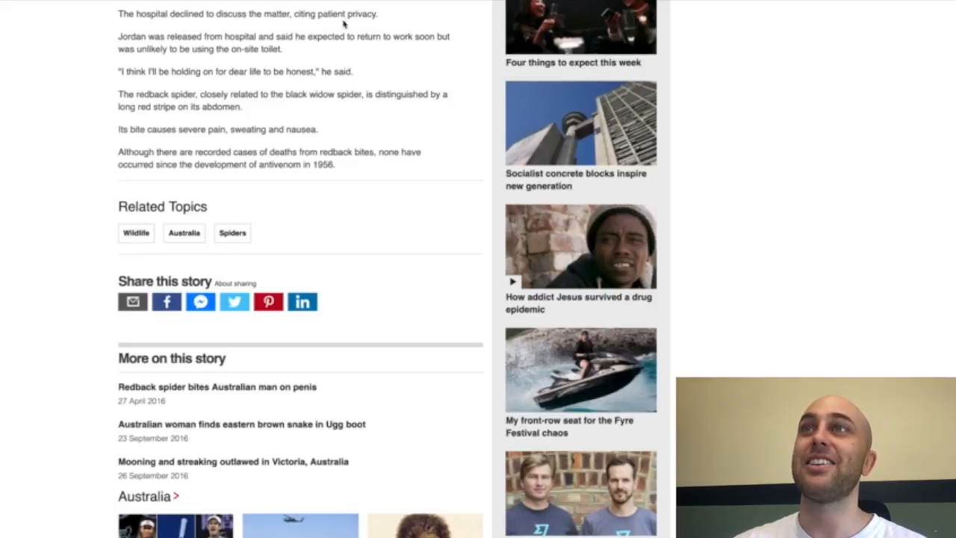
scroll(down, 3)
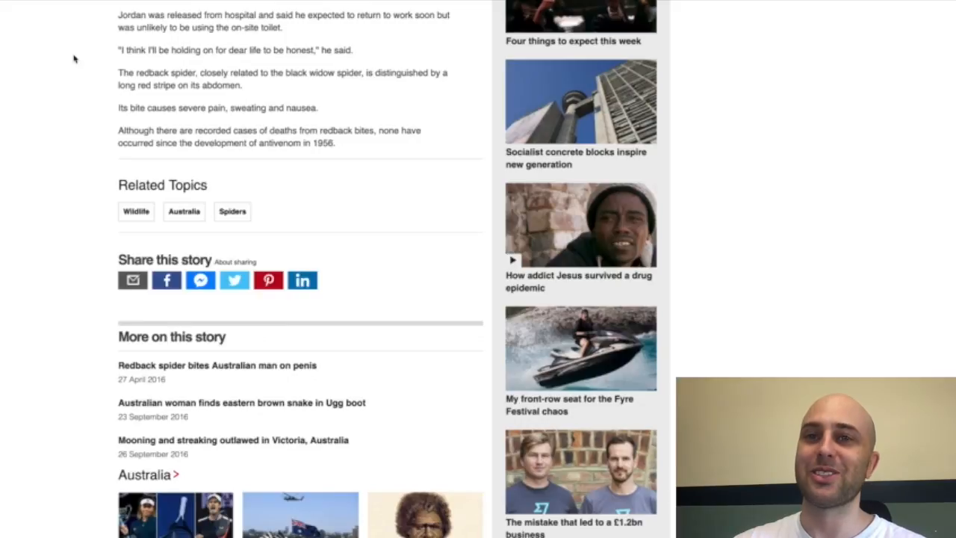
scroll(down, 3)
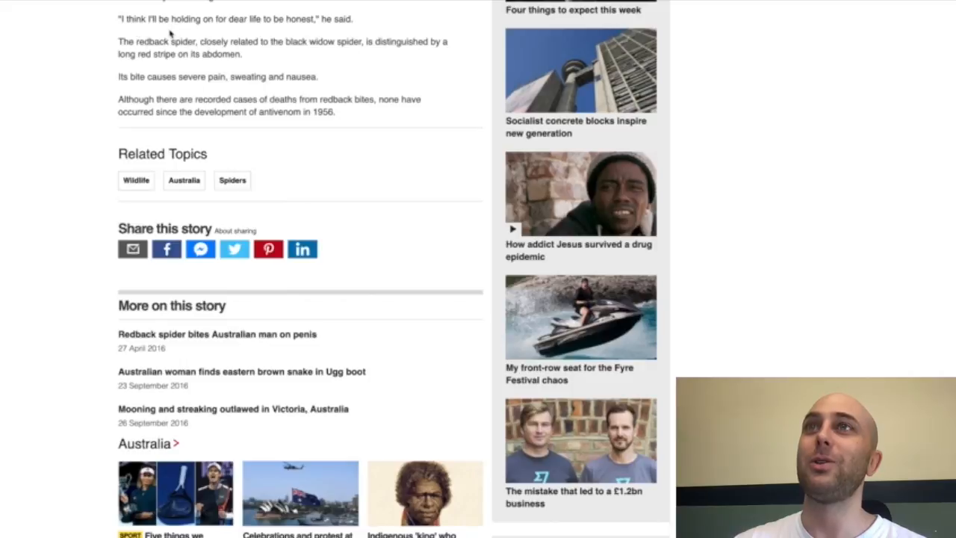
mouse_move(158, 52)
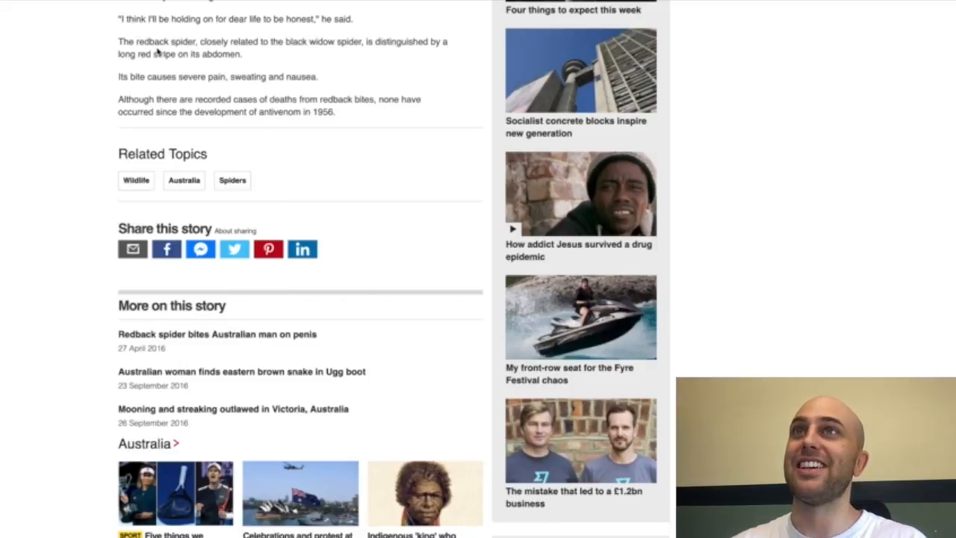
scroll(down, 3)
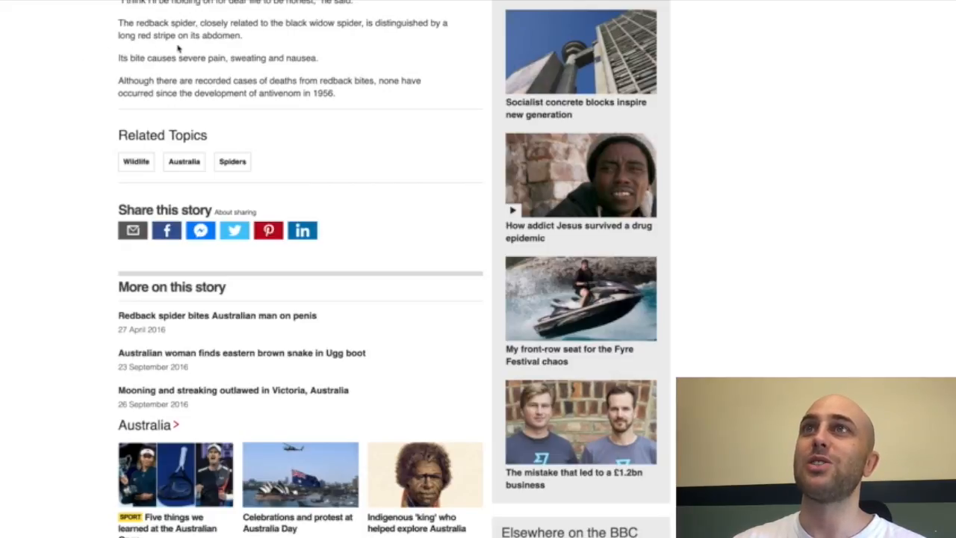
mouse_move(134, 74)
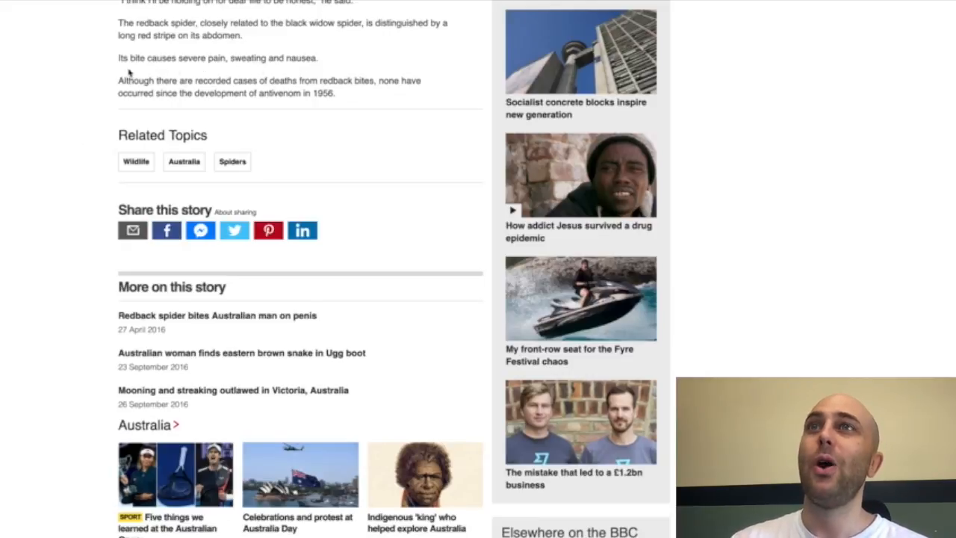
scroll(down, 3)
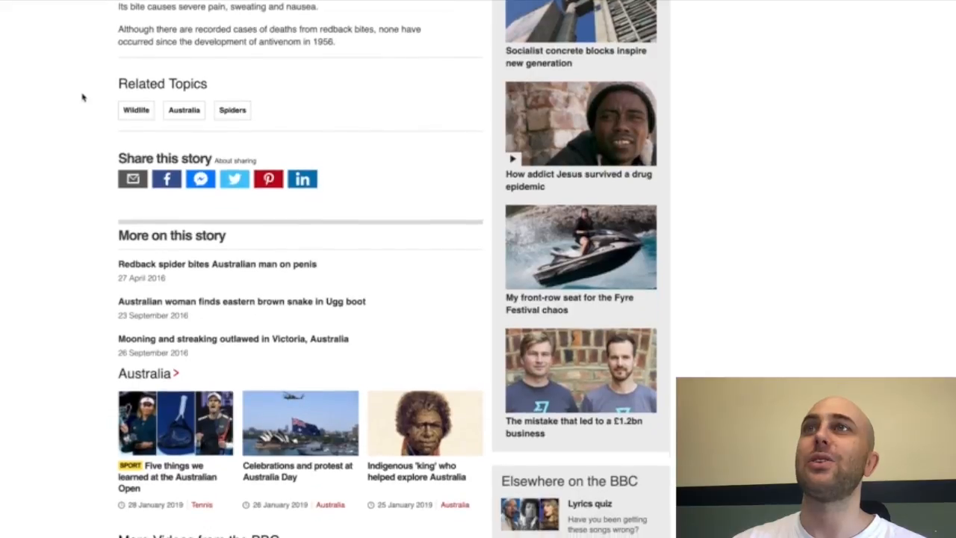
mouse_move(400, 43)
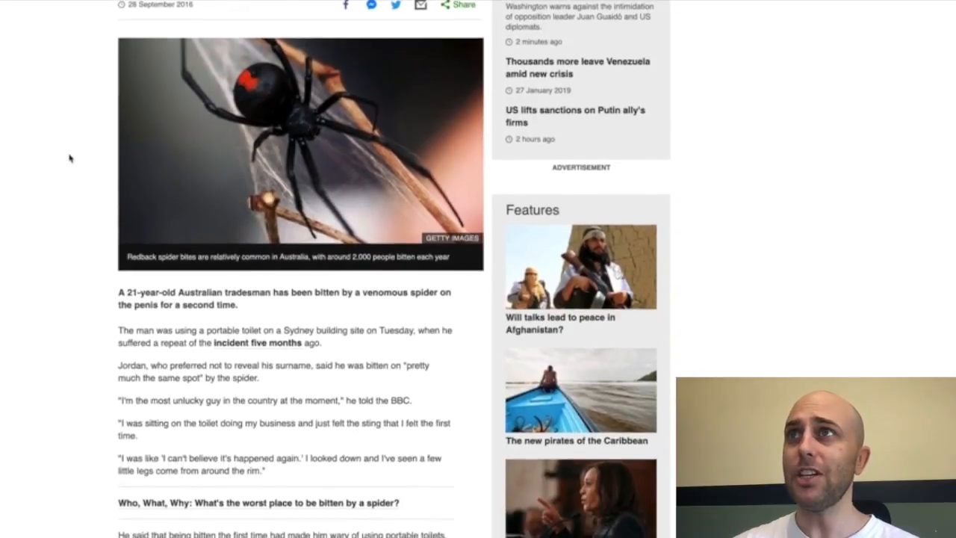
scroll(down, 3)
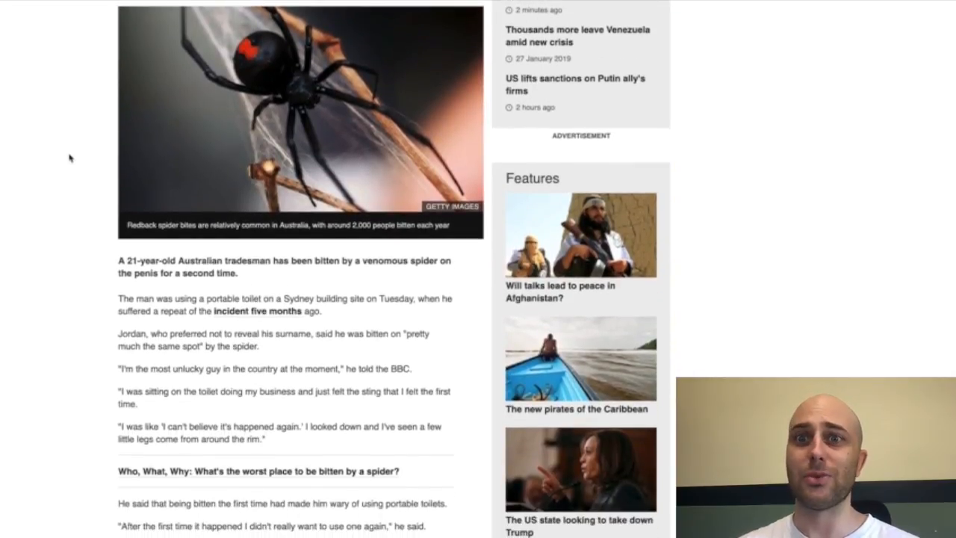